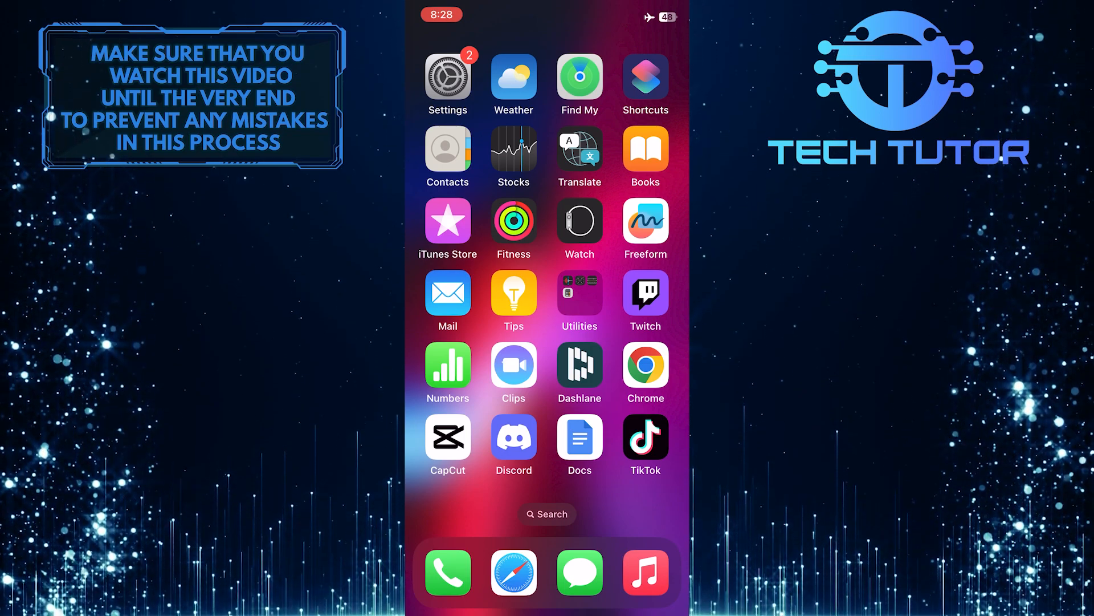
Launch Settings from the home screen and scroll to the app list containing Messages.
click(447, 76)
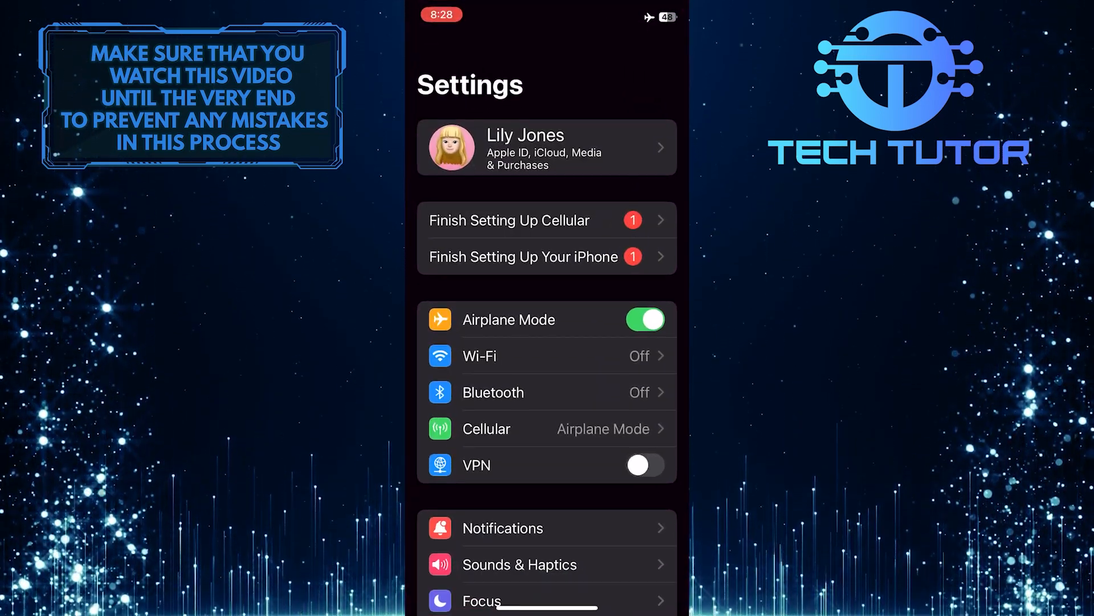
scroll(down, 3)
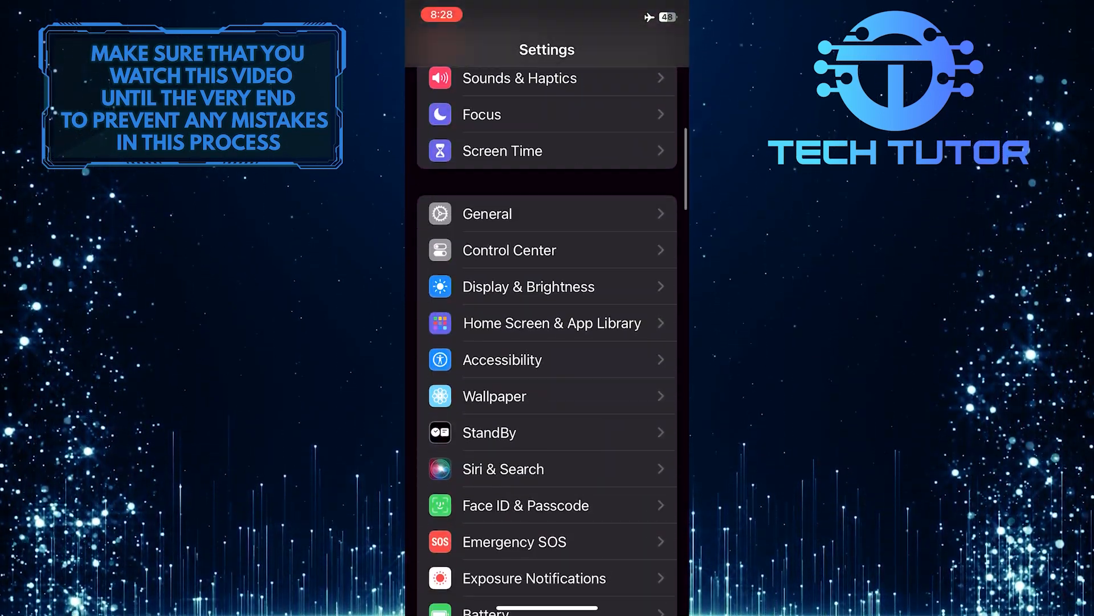
scroll(down, 3)
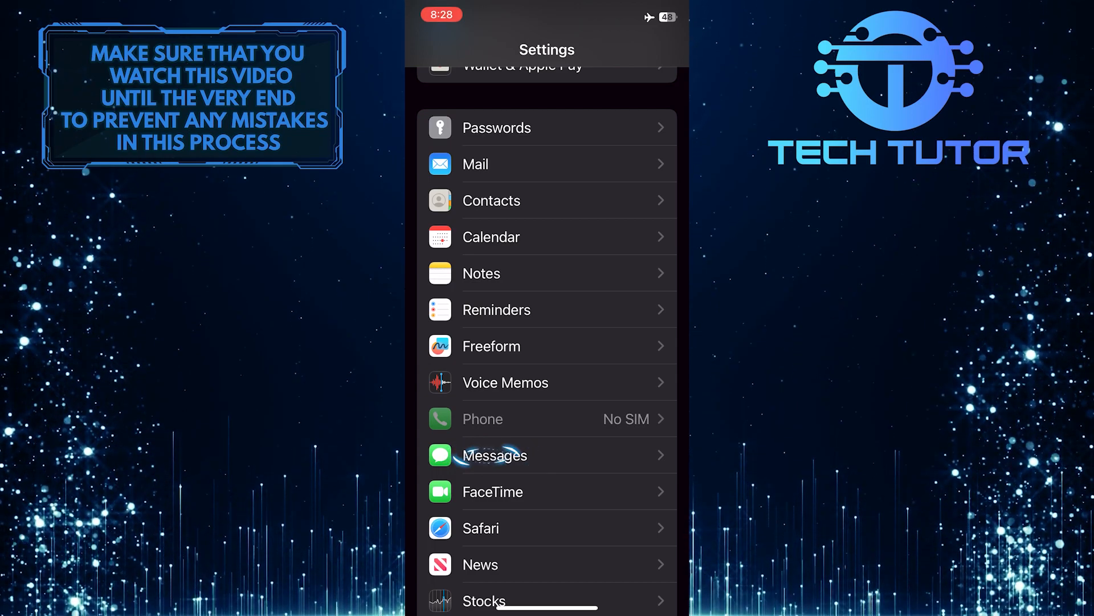
Enter Messages settings and scroll to Message History, where Keep Messages shows 30 Days.
click(494, 454)
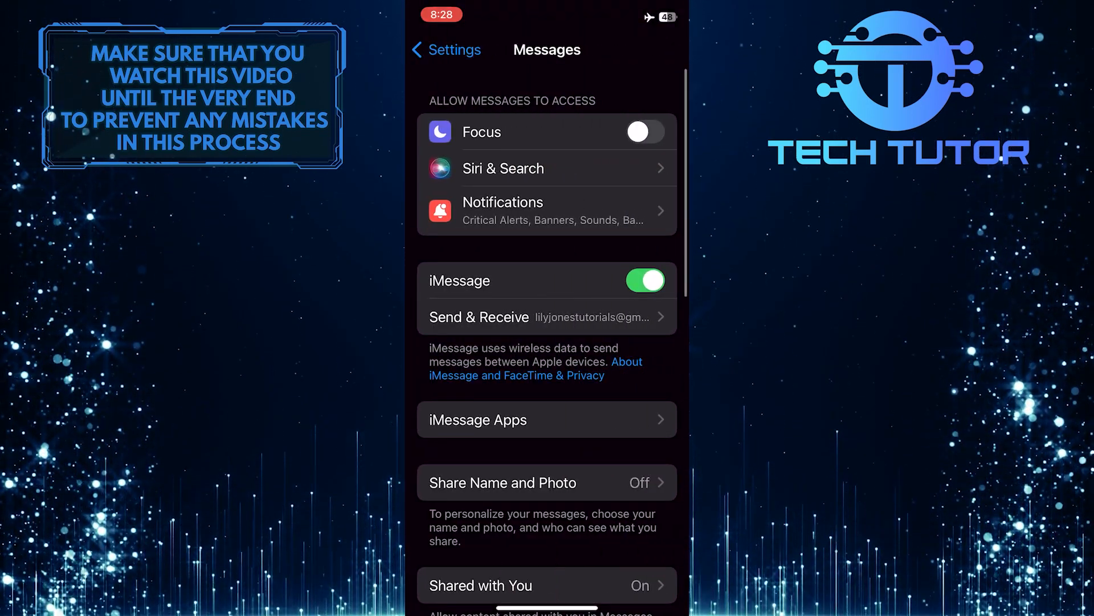
scroll(down, 3)
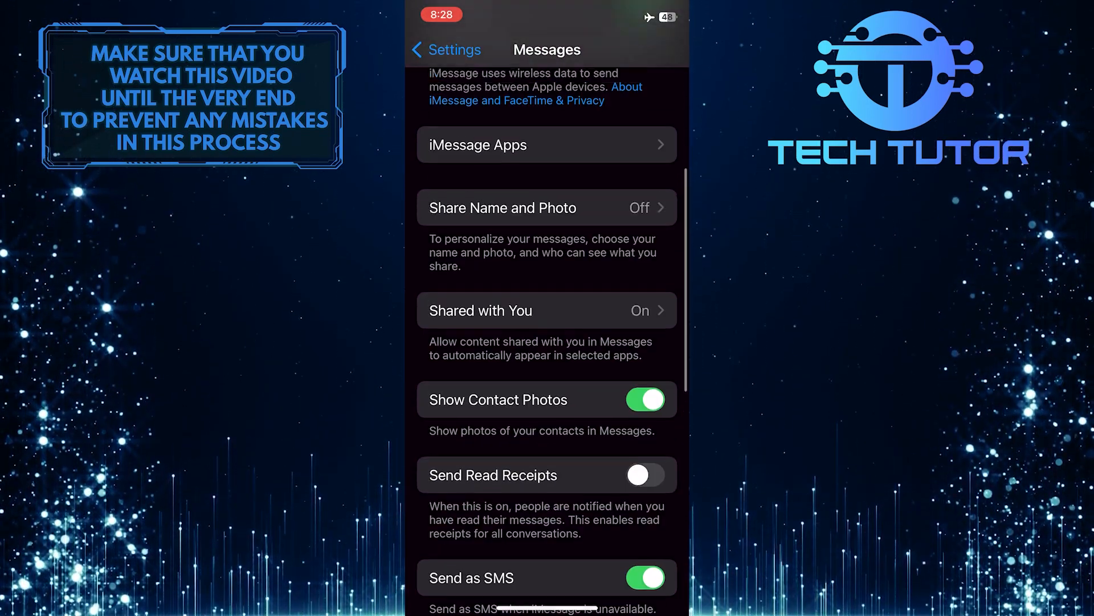
scroll(down, 3)
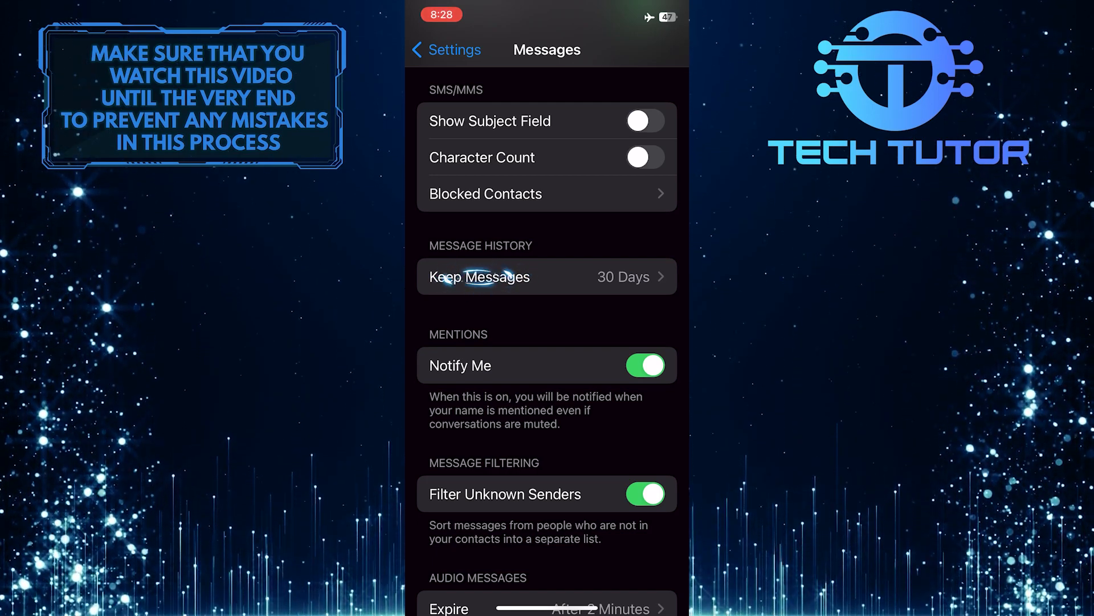
Change Keep Messages from 30 Days to Forever so messages are never auto-deleted.
click(547, 275)
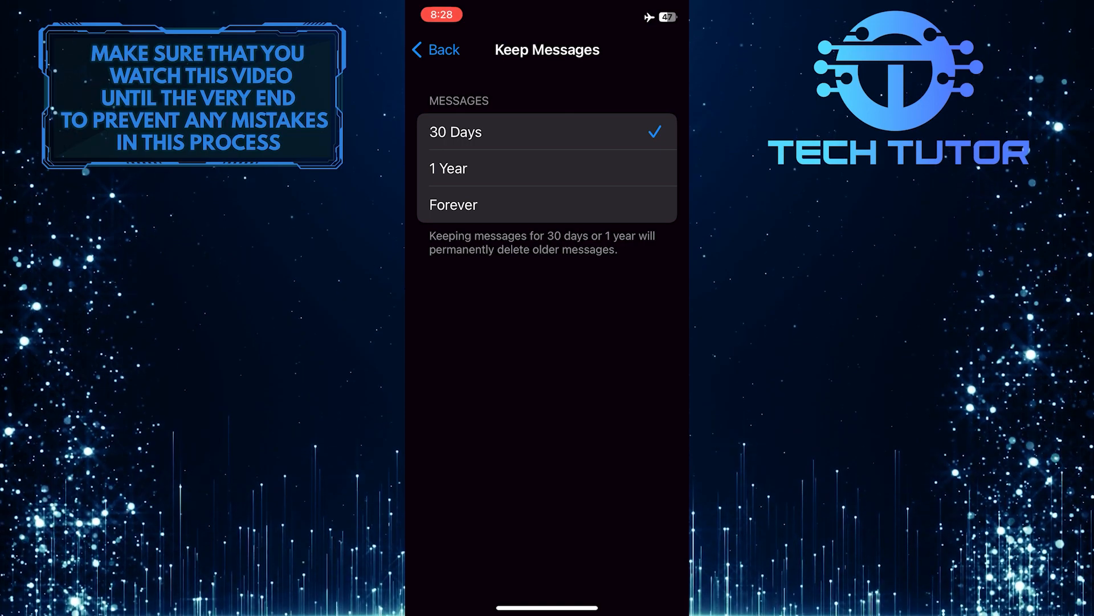
click(453, 204)
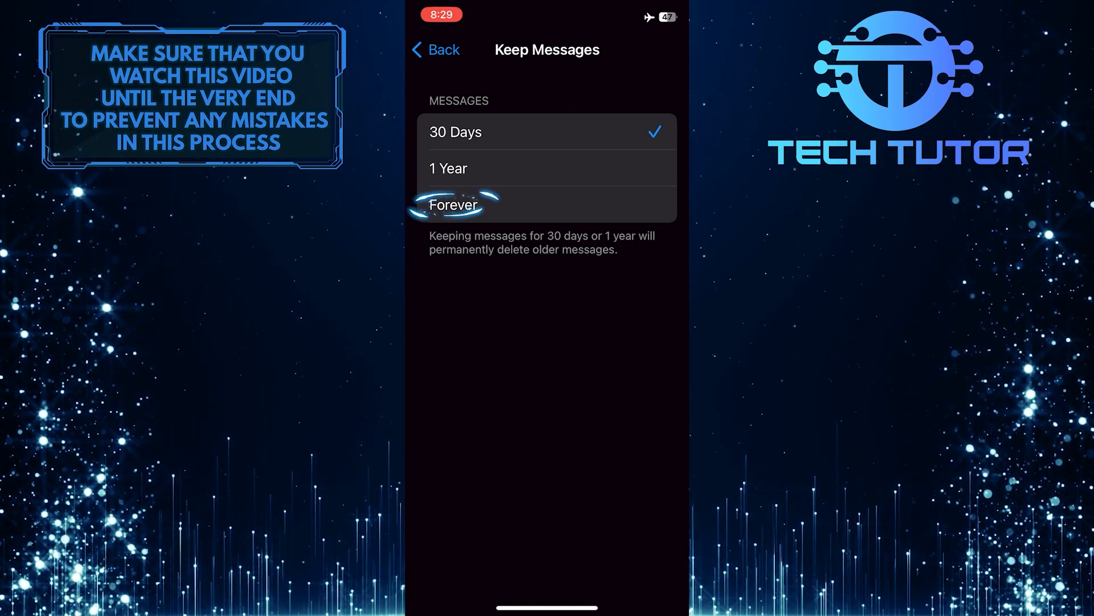
click(453, 204)
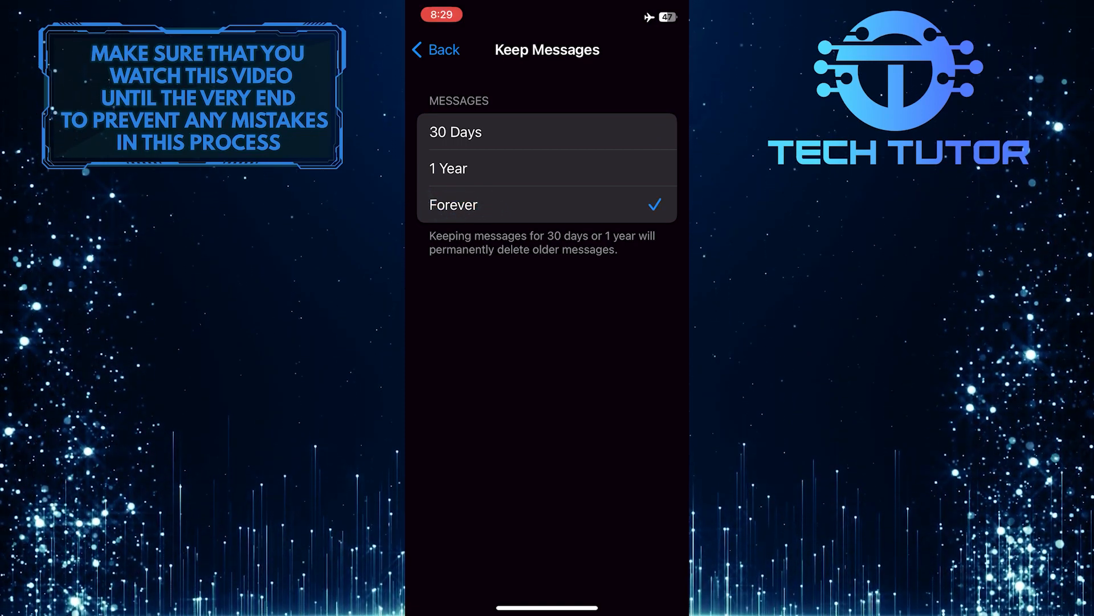